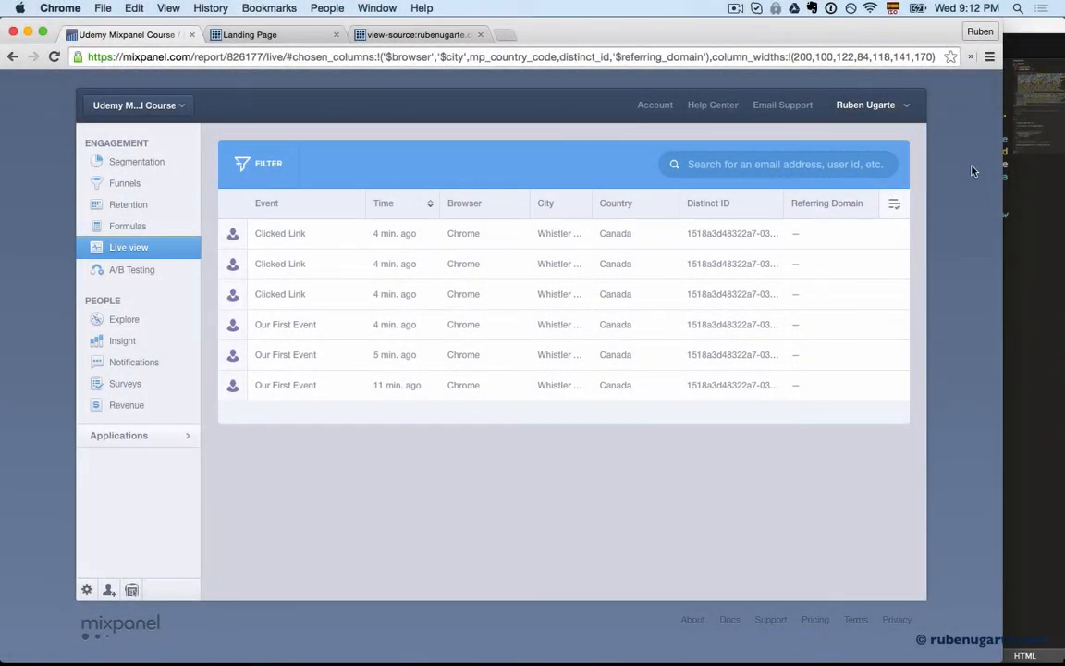
mouse_move(1031, 244)
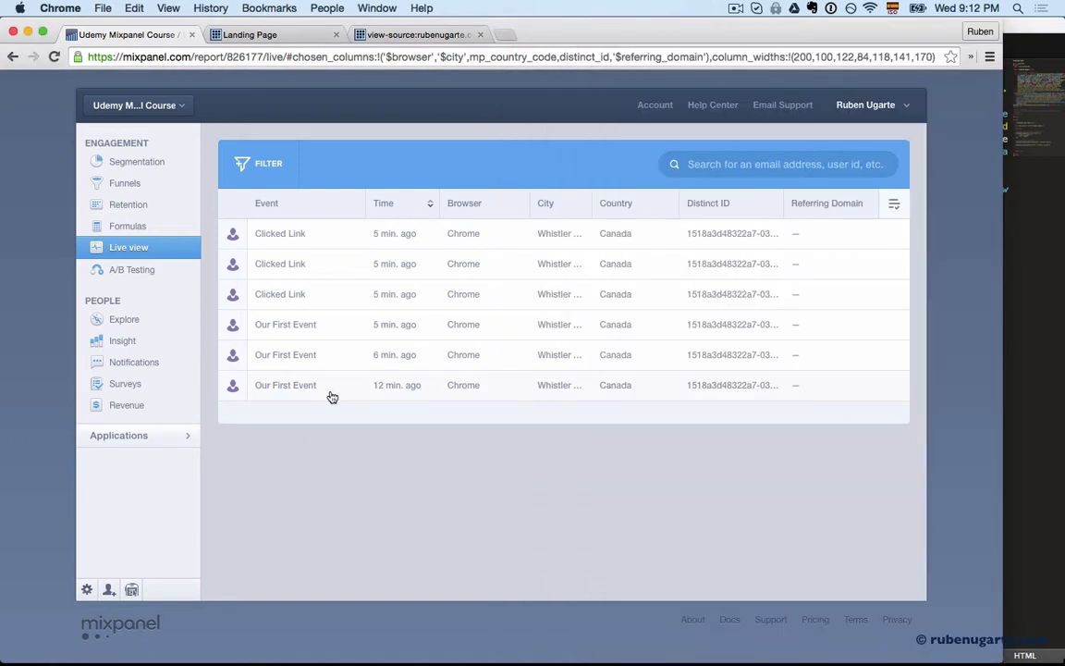
Expand the oldest Our First Event and view its Mixpanel-collected properties (browser, region, library version)
left_click(285, 385)
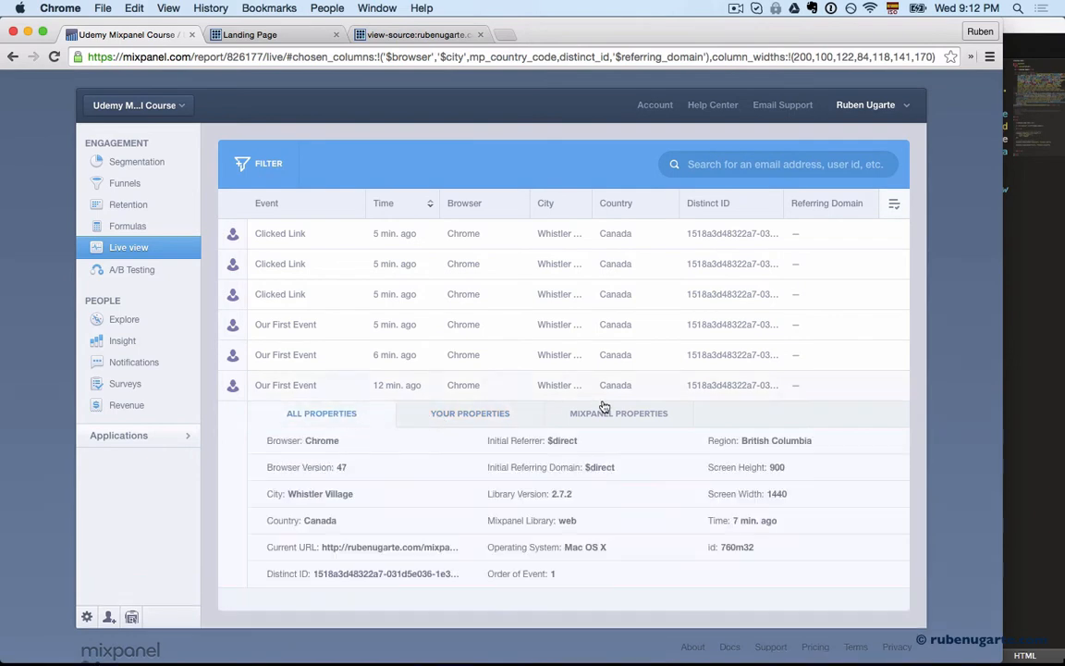
left_click(617, 414)
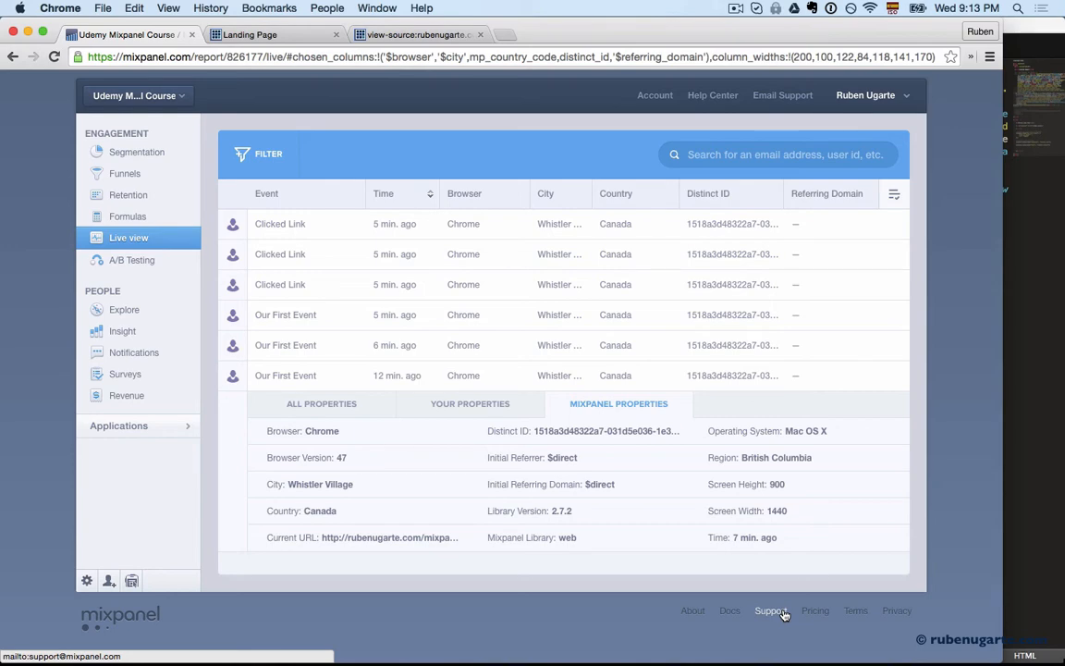
mouse_move(961, 355)
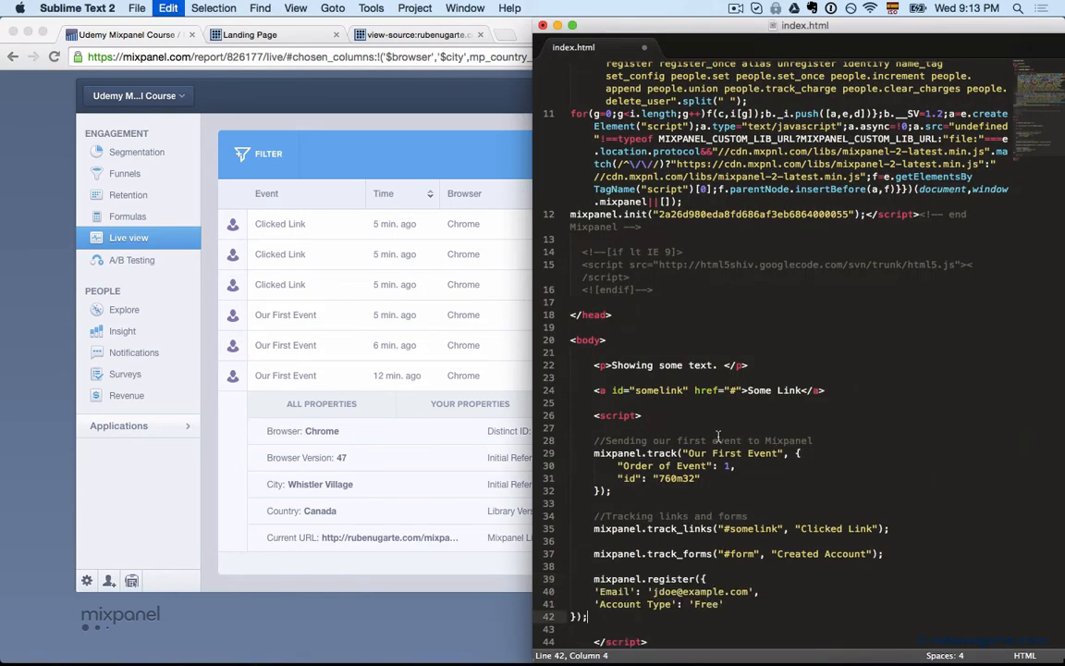
Delete the Email line from mixpanel.register in index.html, leaving only Account Type: Free
scroll("down", 3)
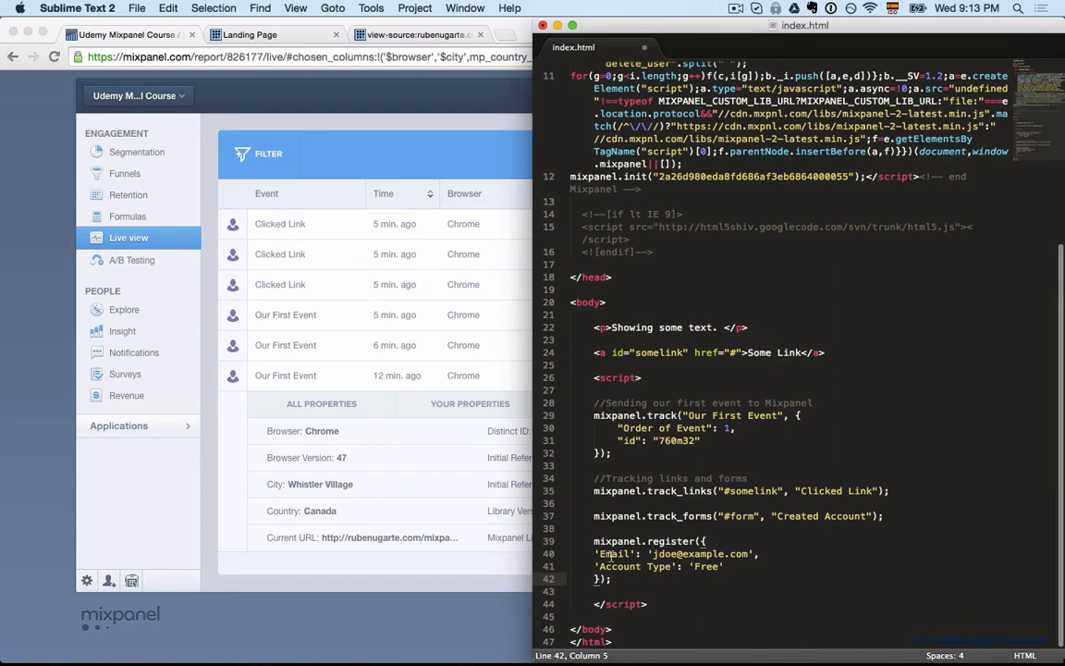
left_click(653, 554)
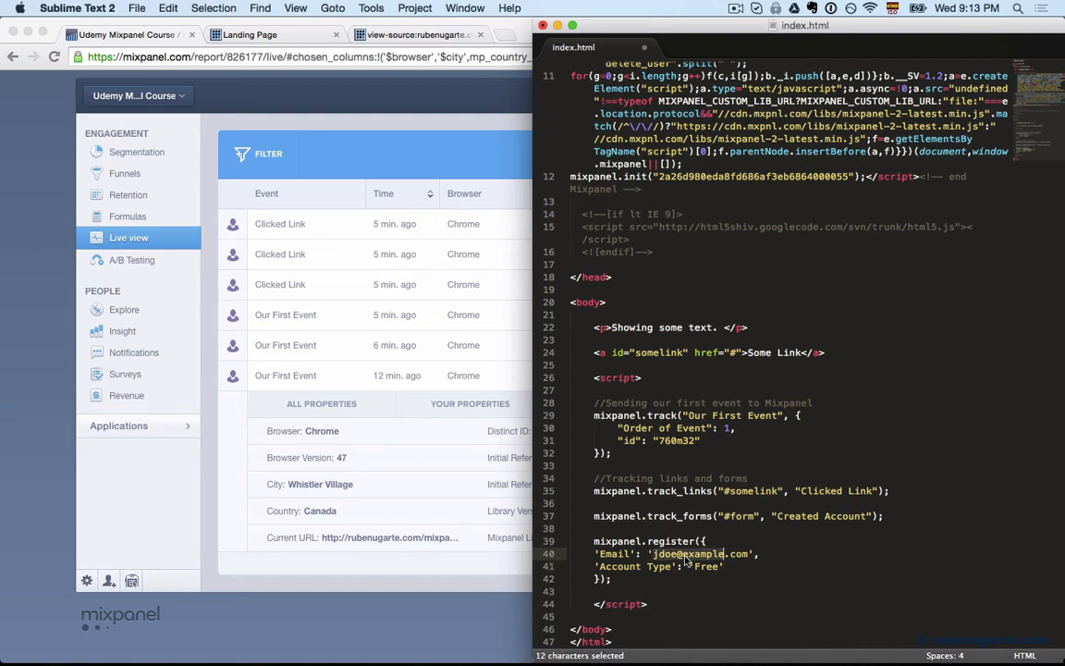
double_click(658, 566)
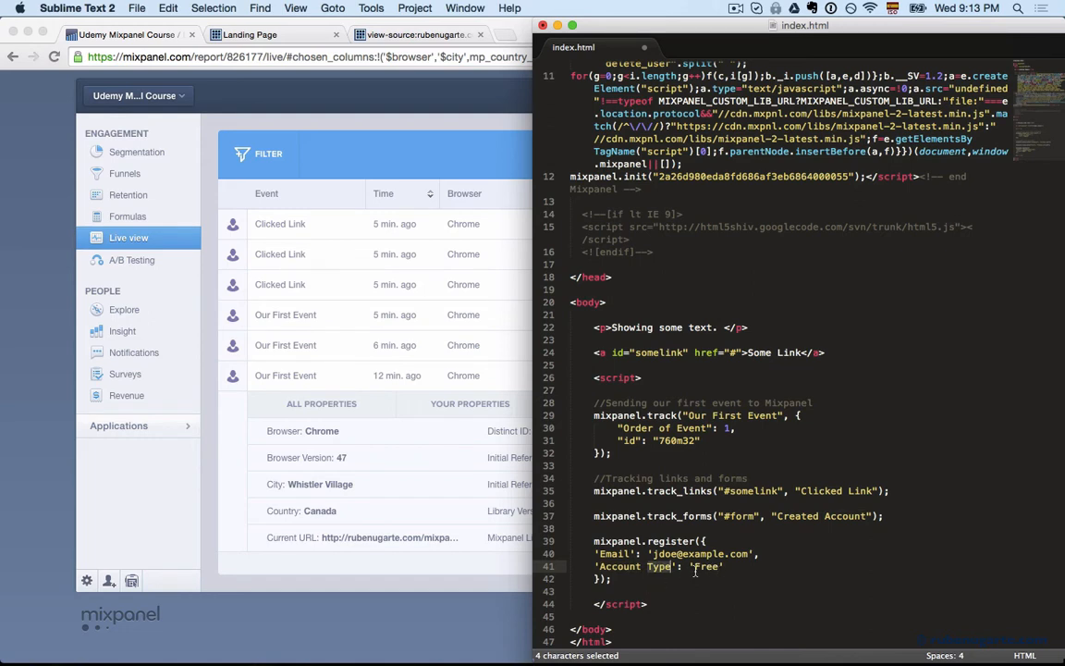
left_click(693, 566)
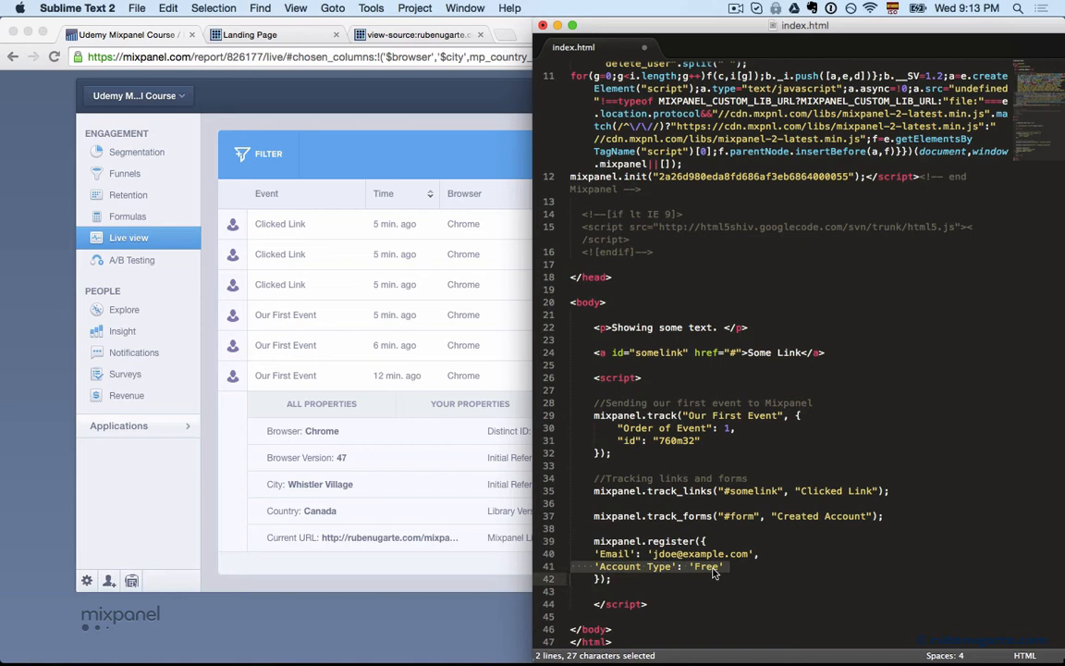
left_click(627, 552)
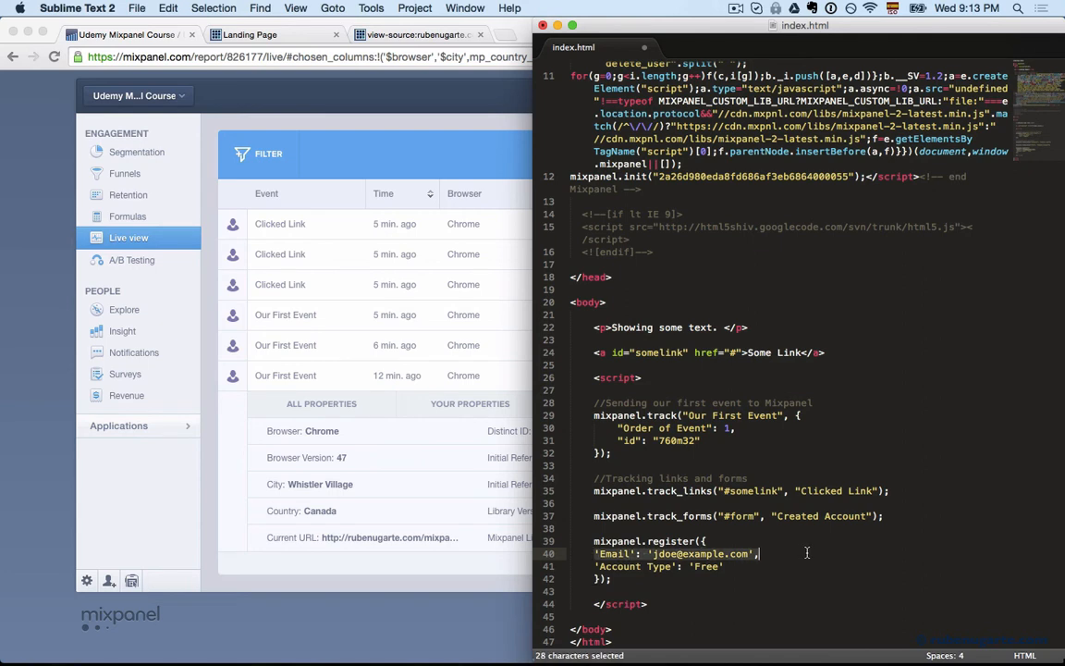
key("Delete")
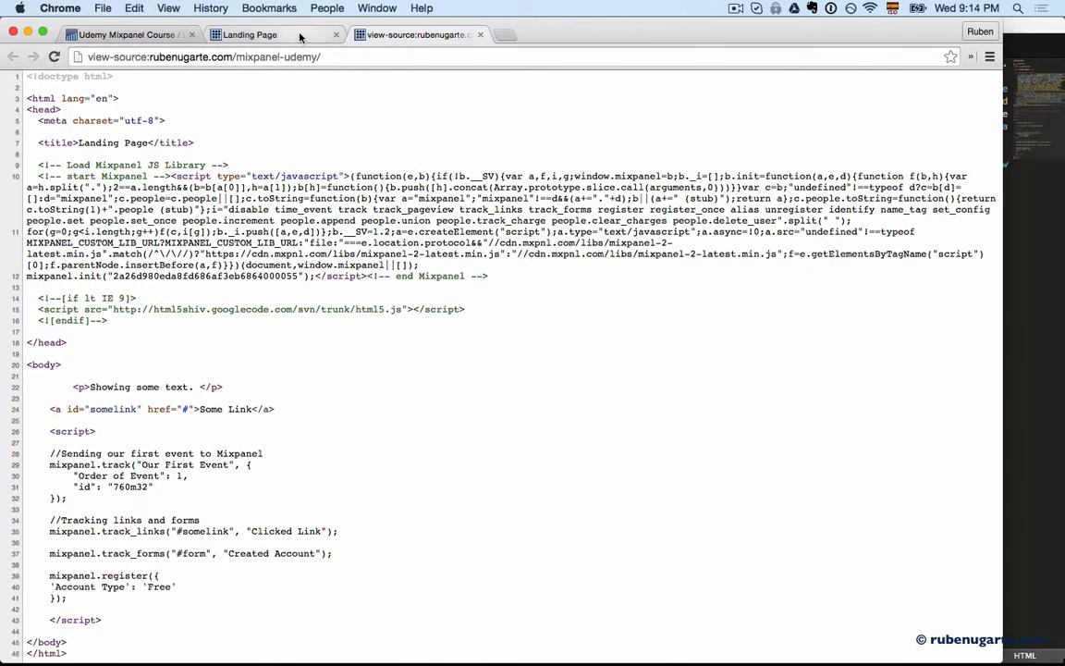
Trigger an event on the landing page and load the 1 new event into Live View
left_click(268, 33)
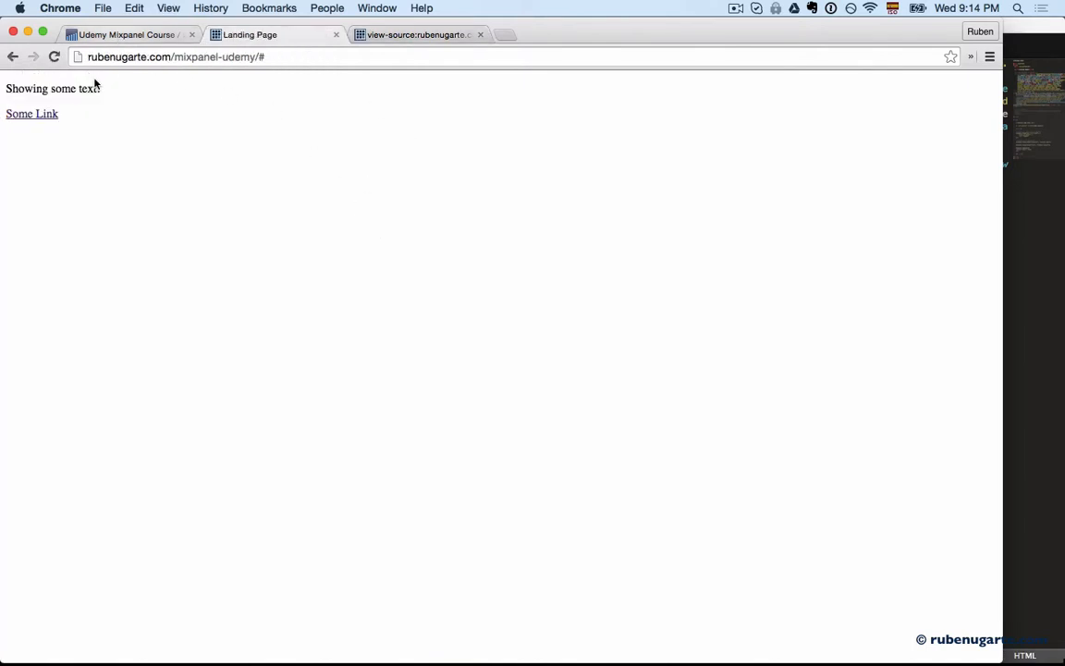
left_click(129, 33)
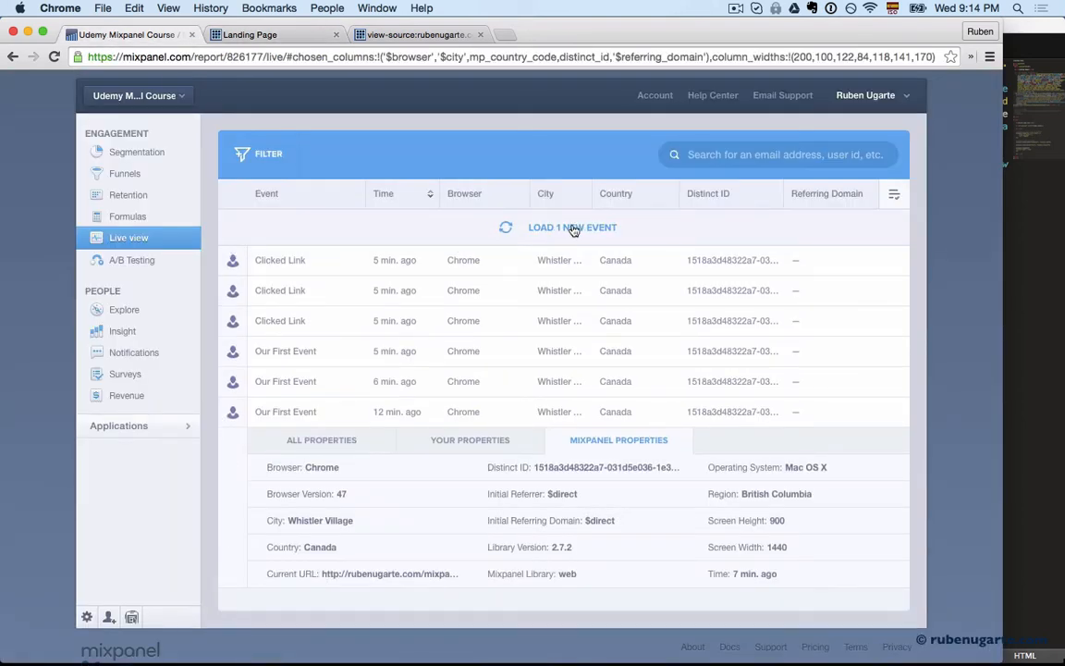
left_click(574, 225)
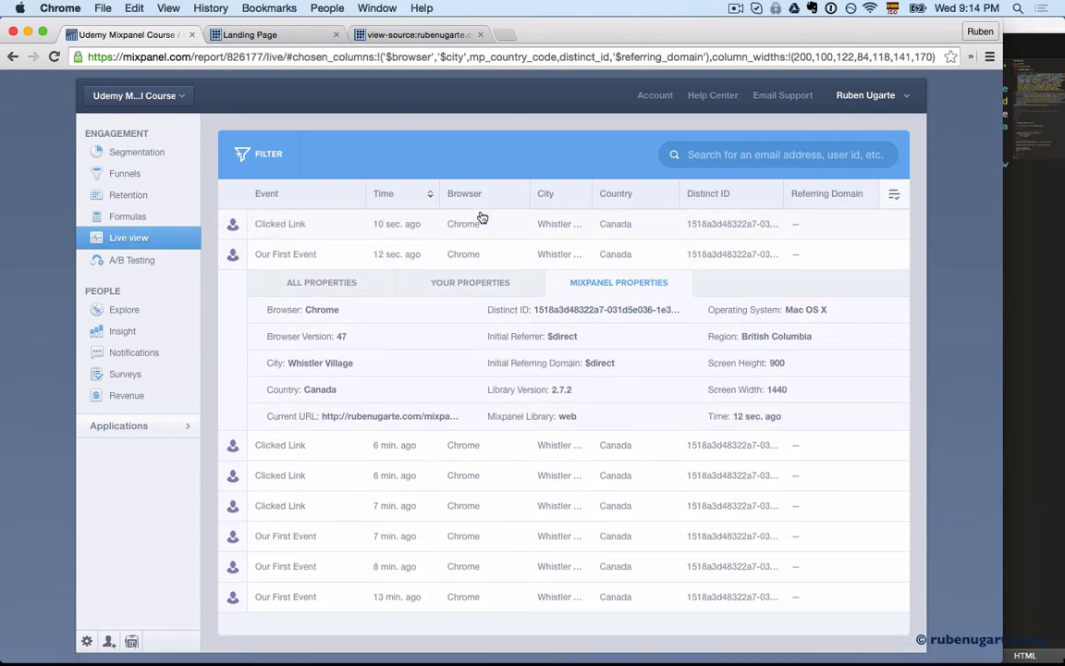
Inspect the newest Clicked Link event's custom and Mixpanel properties, then collapse it
left_click(469, 281)
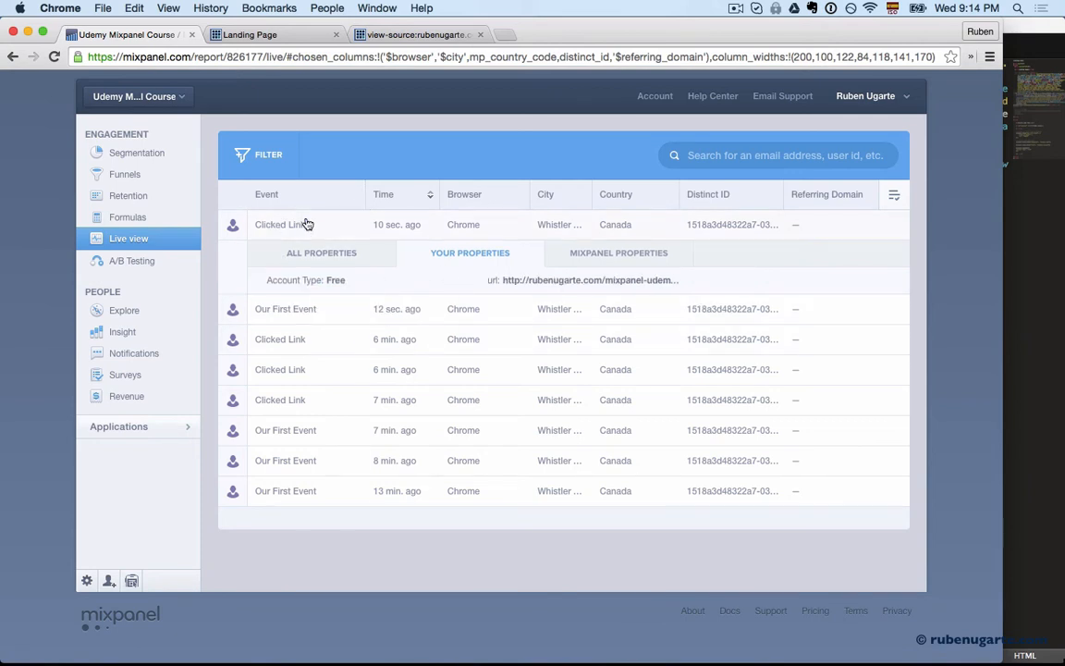
mouse_move(293, 292)
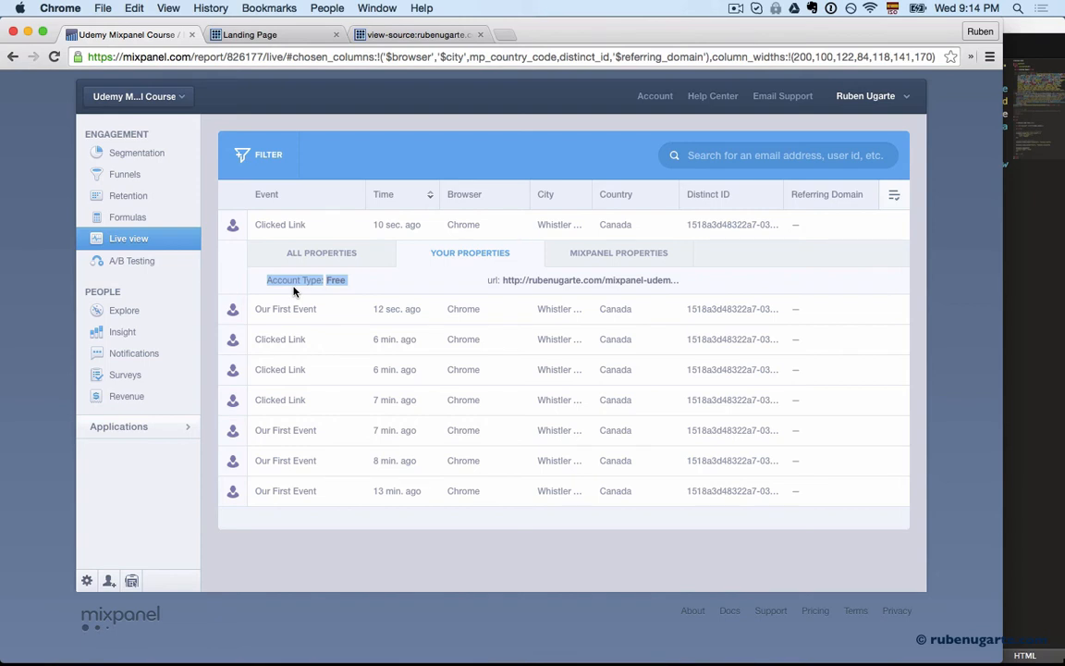
left_click(617, 251)
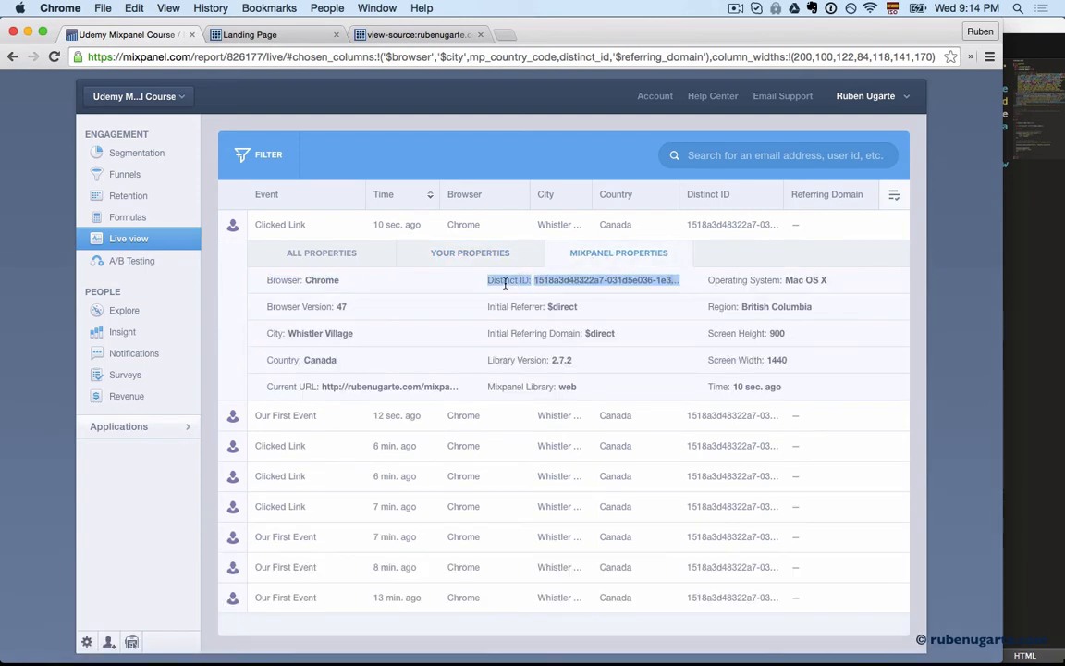
left_click(281, 224)
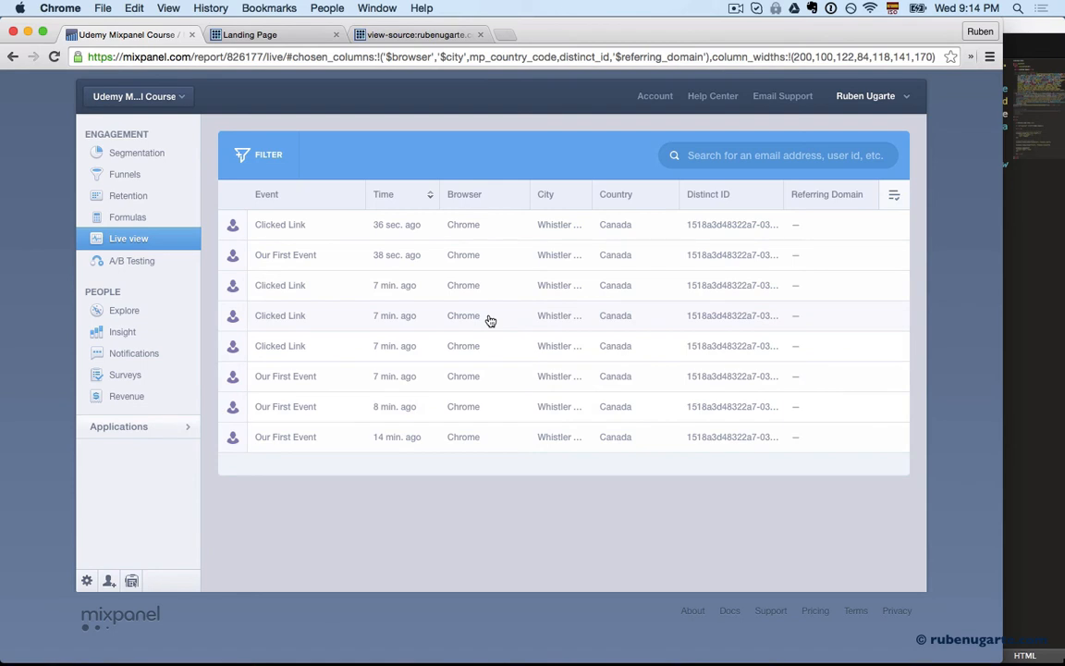
mouse_move(756, 353)
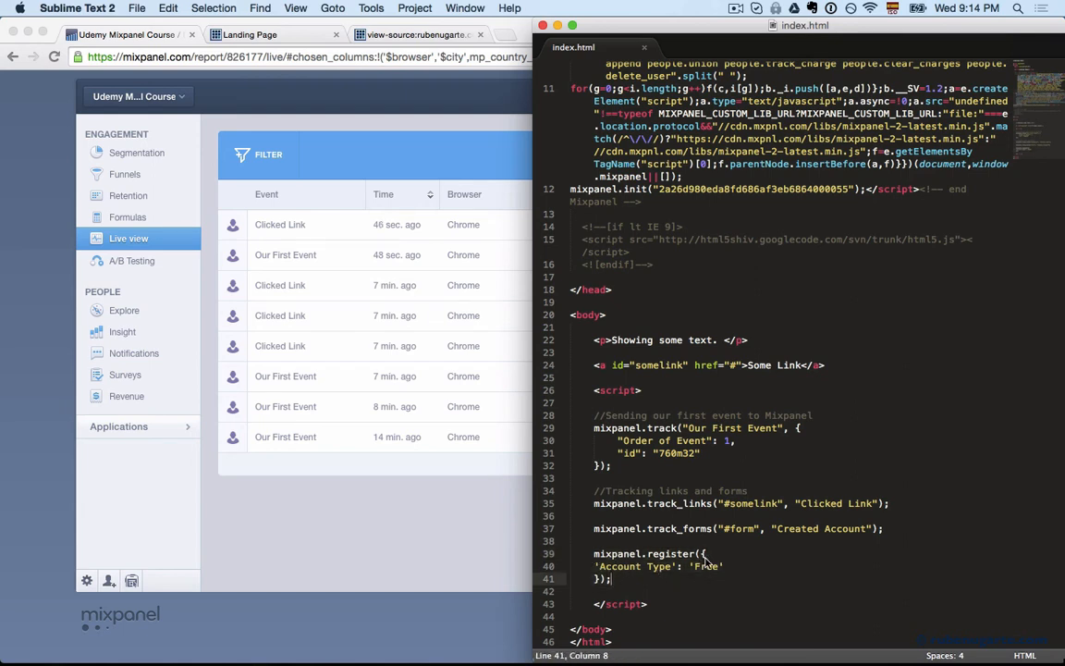
Replace the Free value of Account Type in mixpanel.register with Paid
double_click(704, 566)
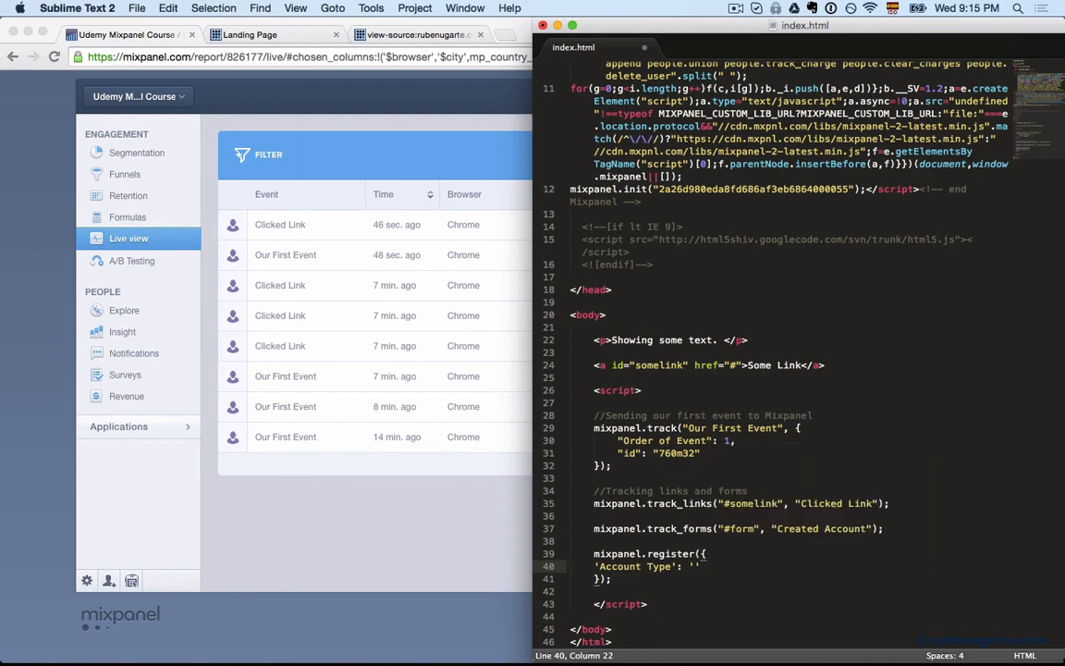
type("Pa")
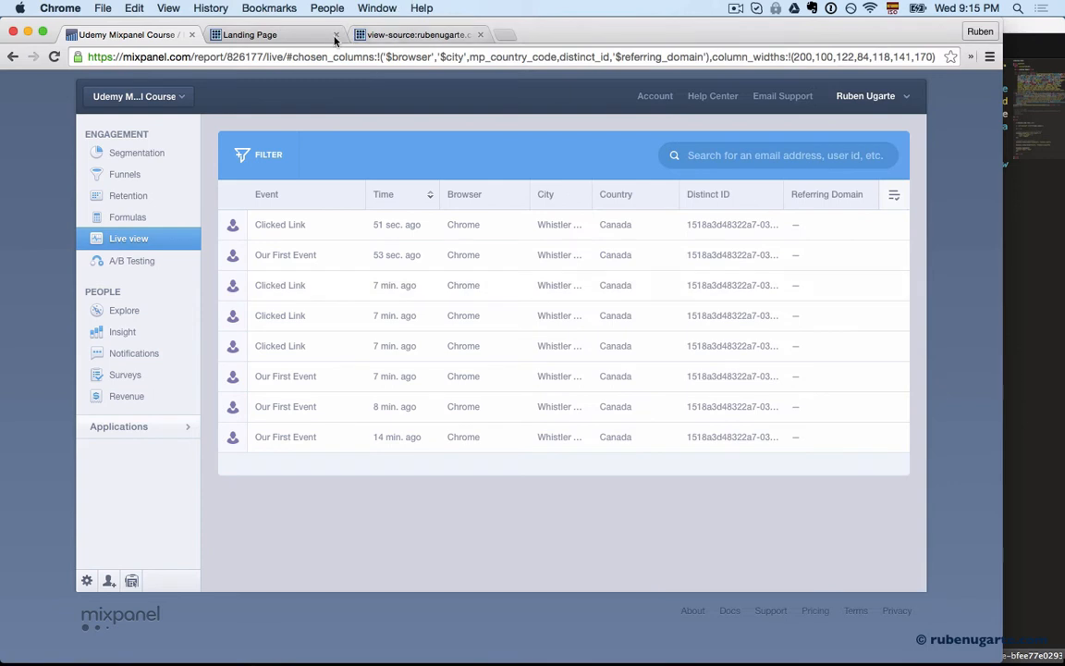
Trigger a landing-page event and view the newest event's custom properties showing Account Type: Paid
left_click(249, 34)
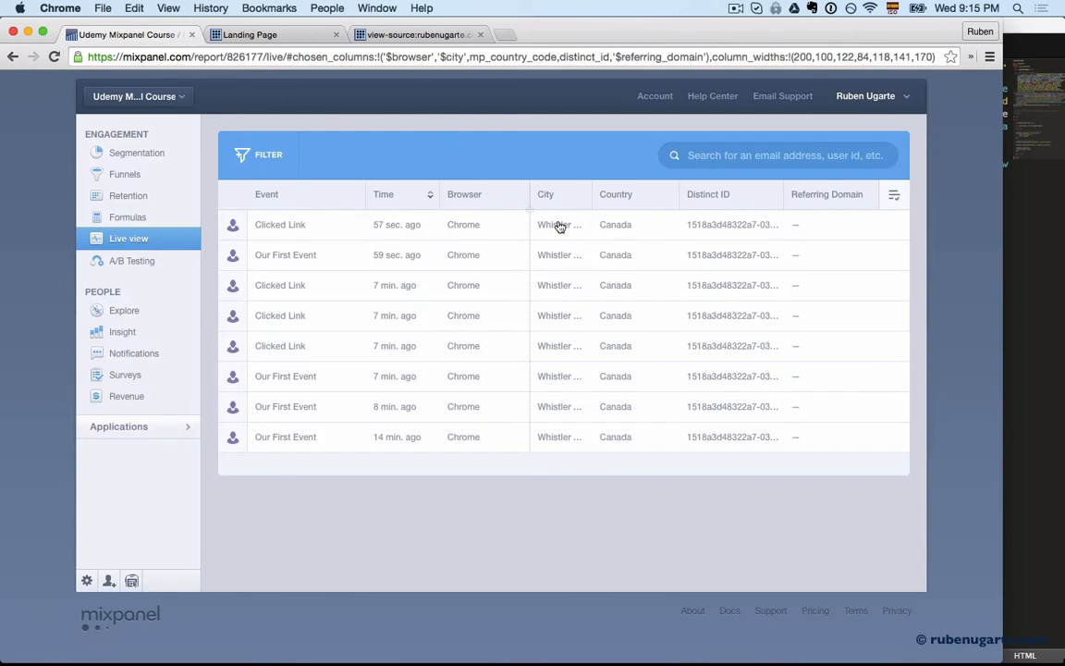
left_click(274, 34)
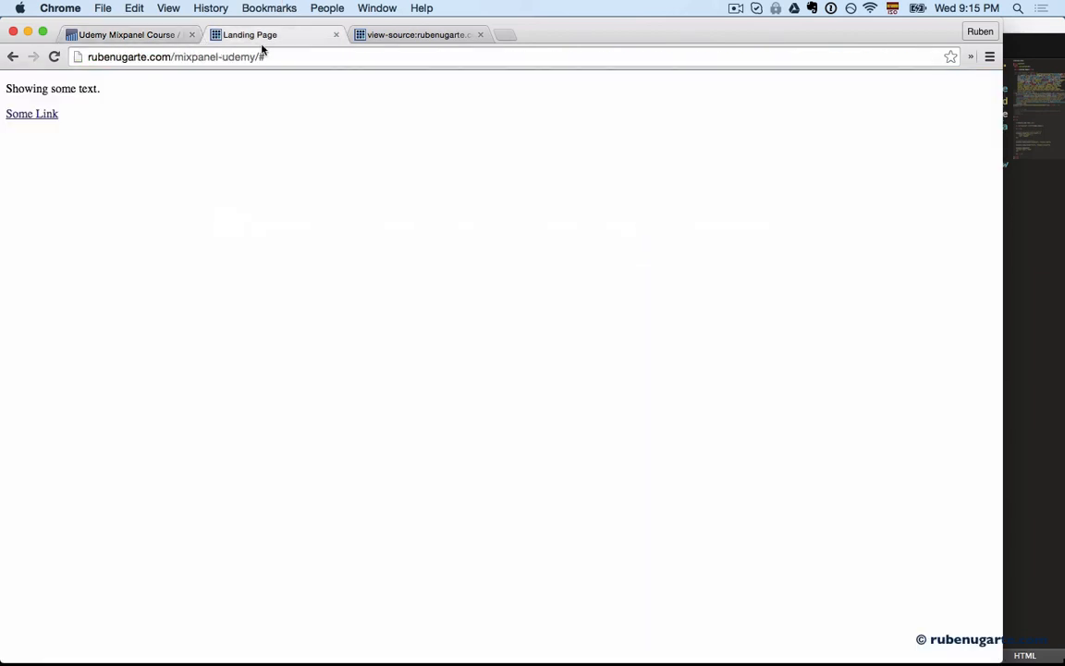
left_click(125, 33)
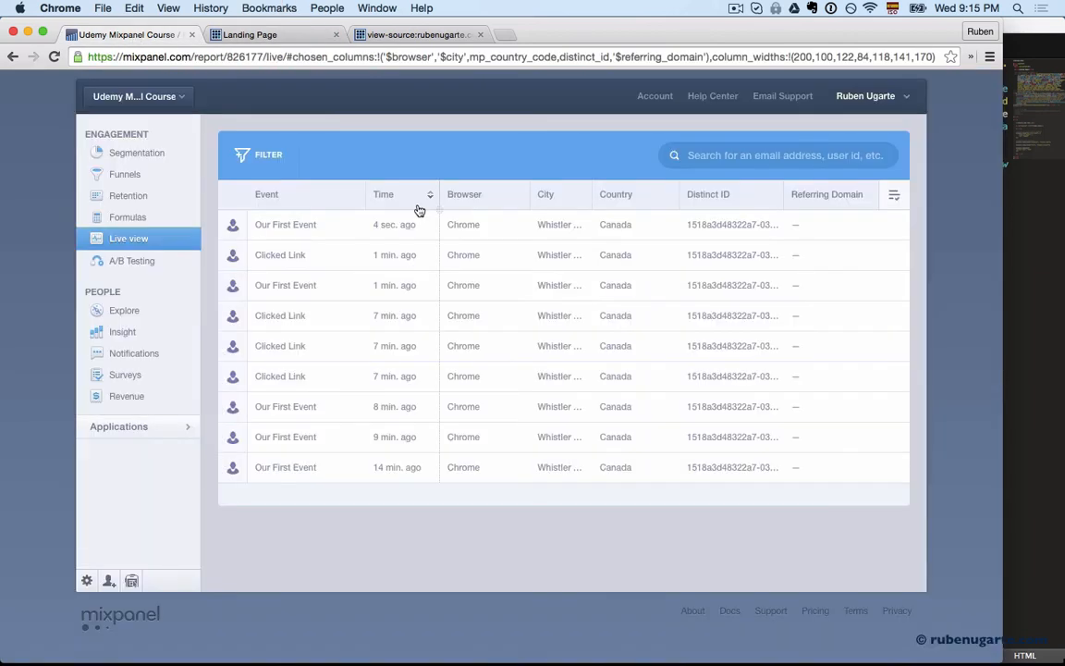
left_click(285, 224)
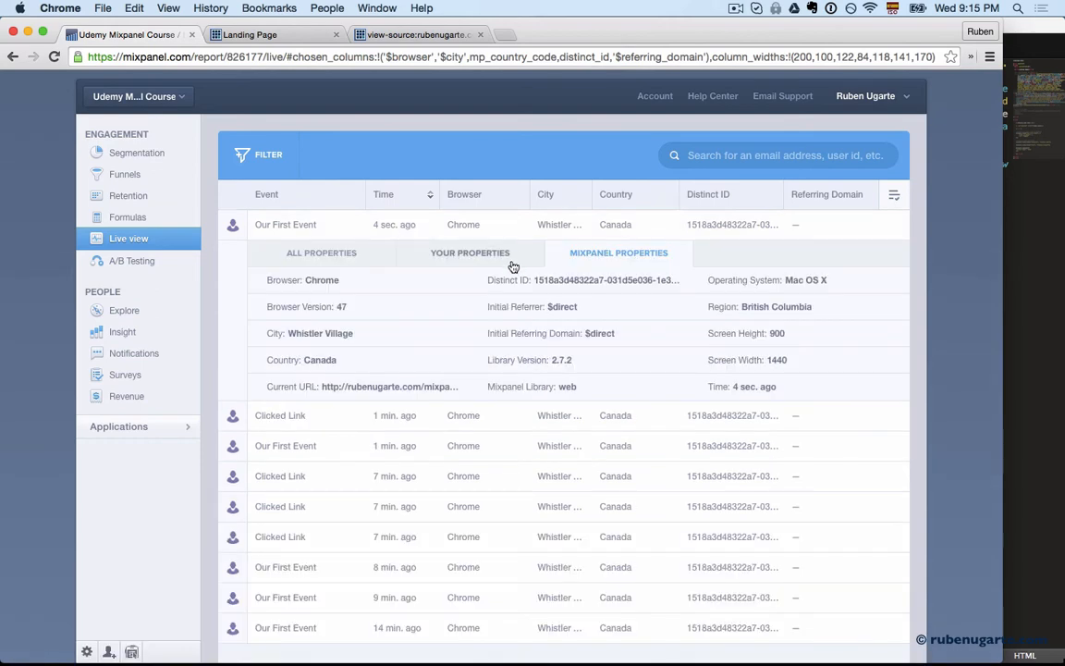
left_click(469, 252)
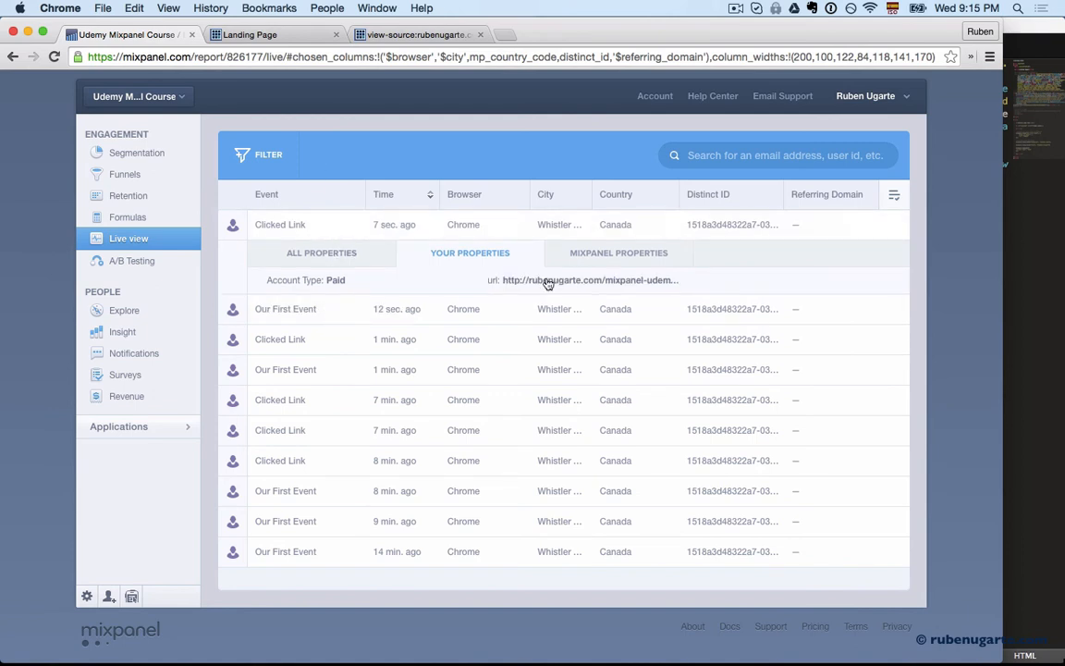
mouse_move(566, 225)
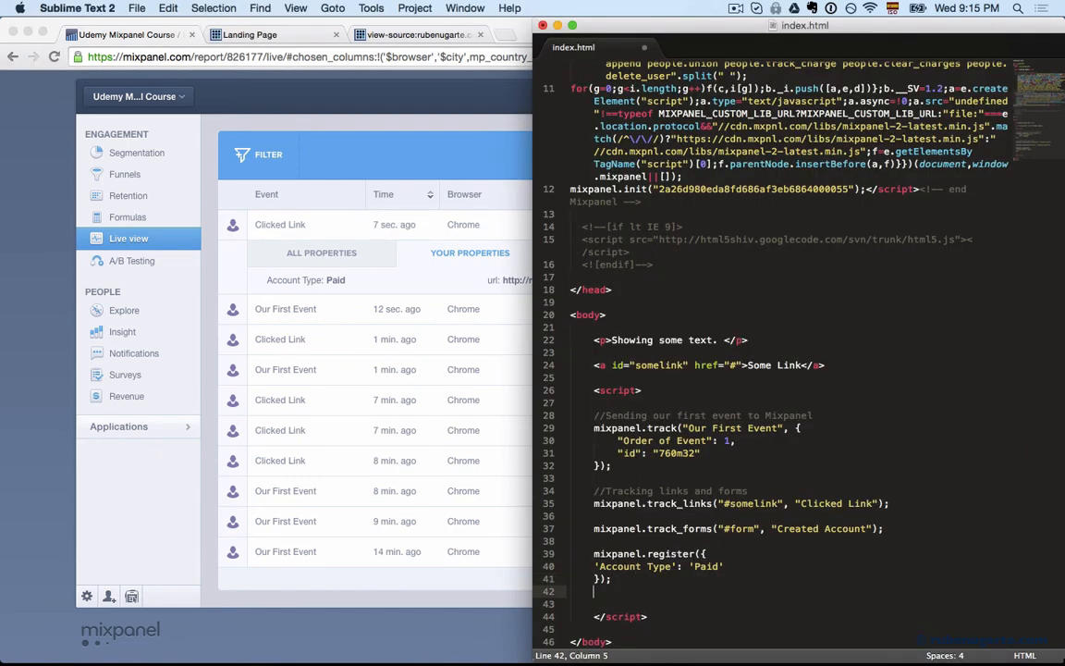
Begin a new mixpanel.register_once line below the register block
type("mixpanel.register_once")
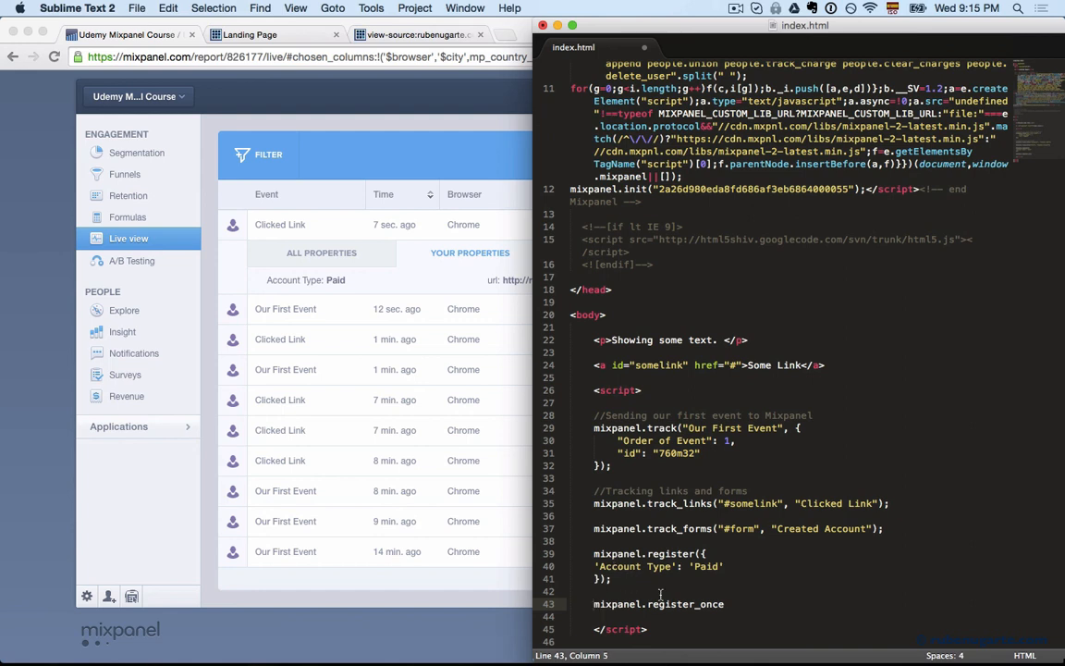
mouse_move(608, 603)
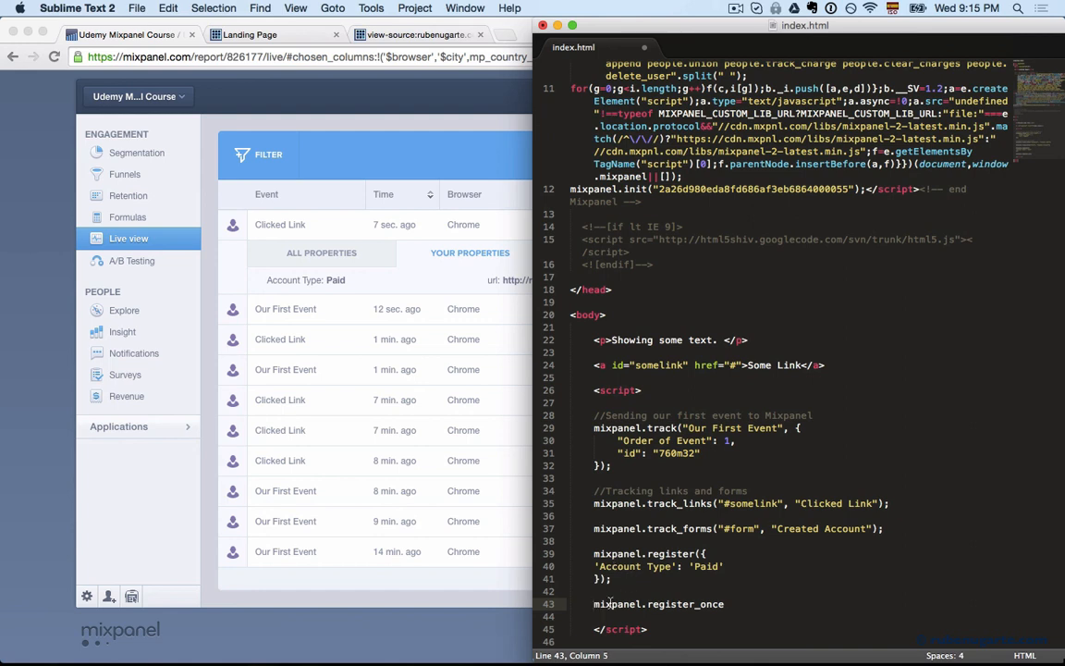